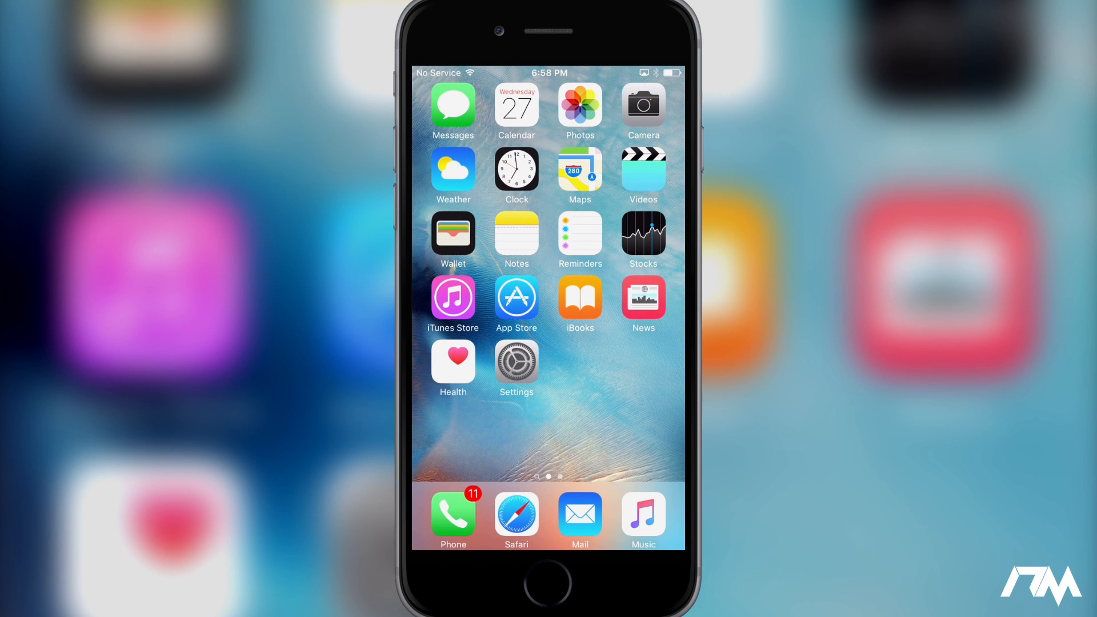
View General > About confirming version 9.0.2, then return to the main Settings list
{"action": "left_click", "coordinate": [517, 368]}
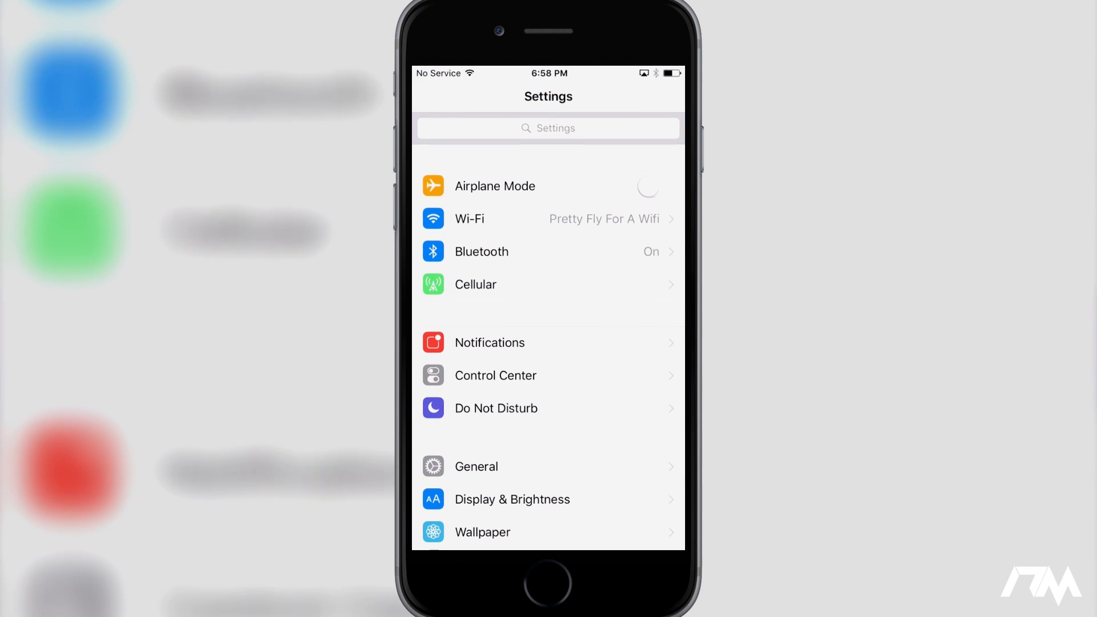
{"action": "scroll", "scroll_direction": "up", "scroll_amount": 3}
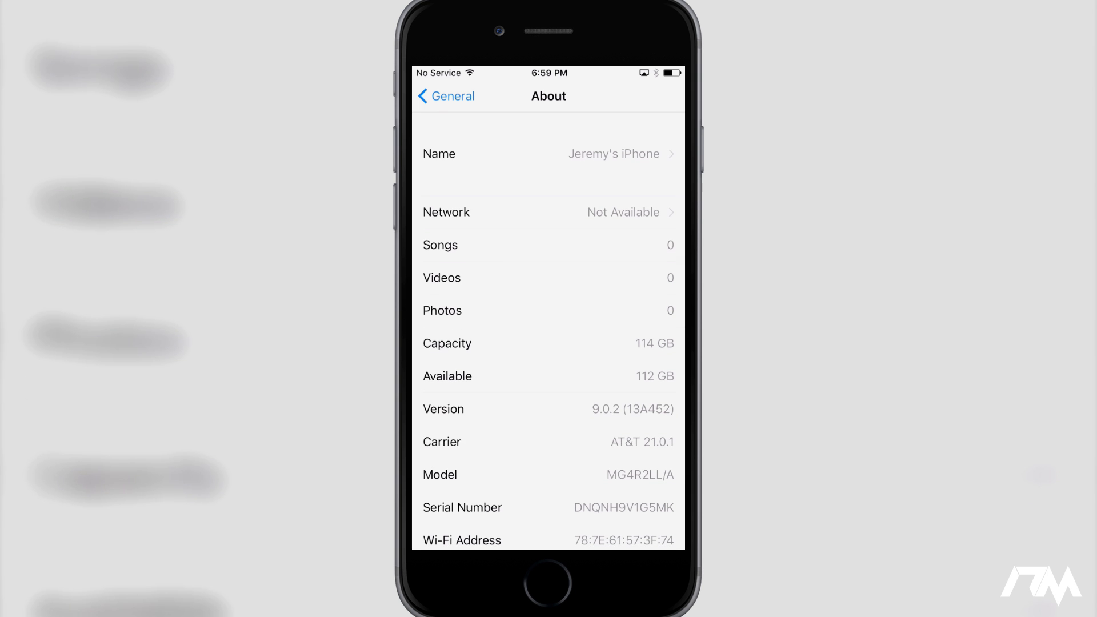
{"action": "left_click", "coordinate": [445, 96]}
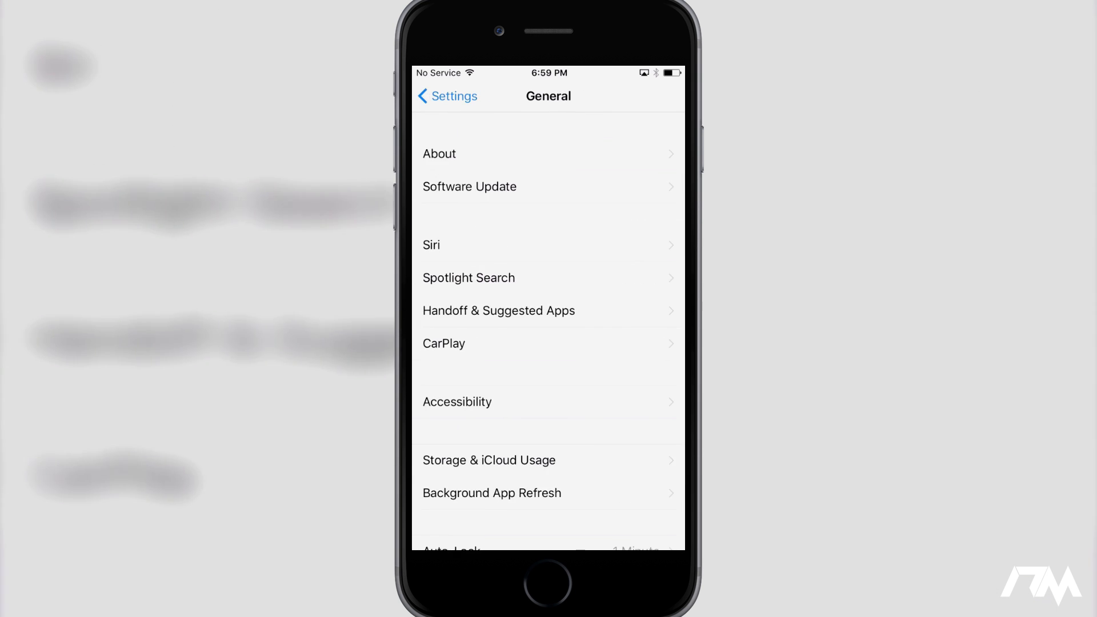
{"action": "left_click", "coordinate": [447, 96]}
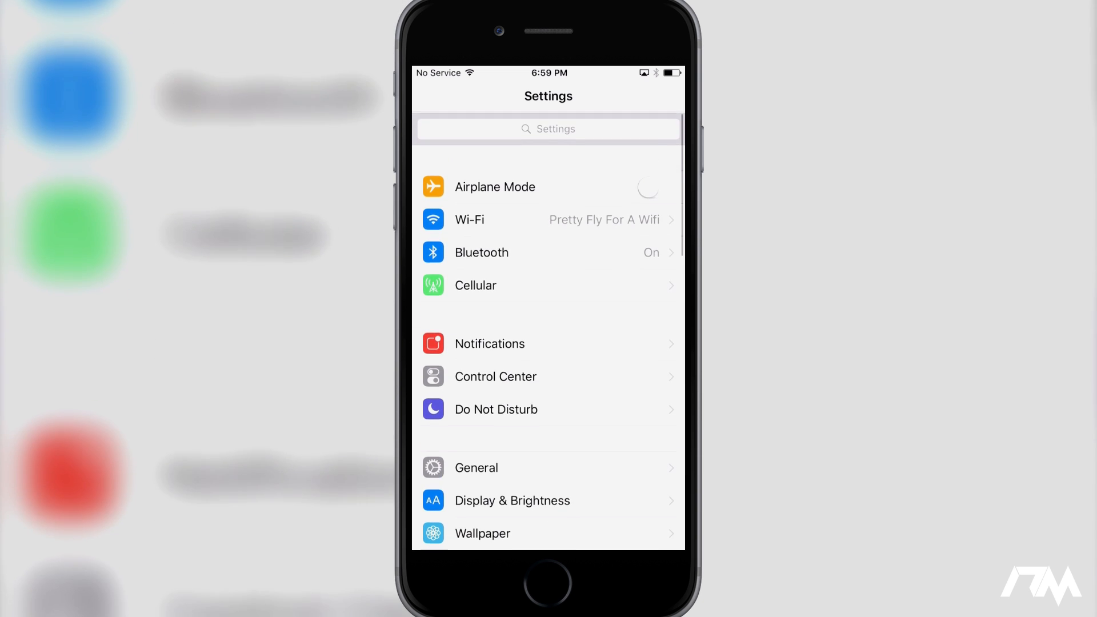